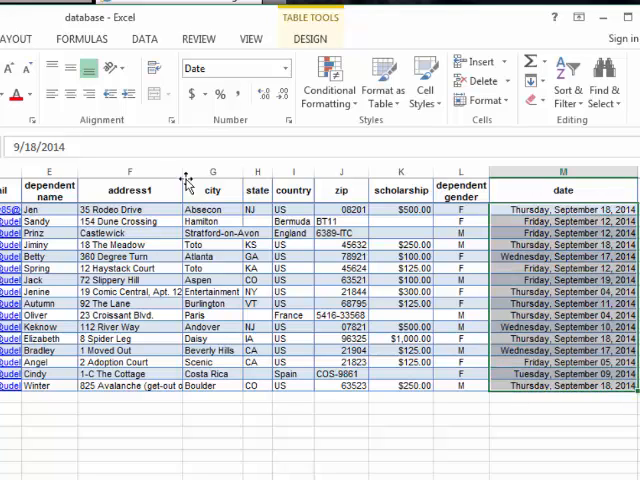
mouse_move(185, 303)
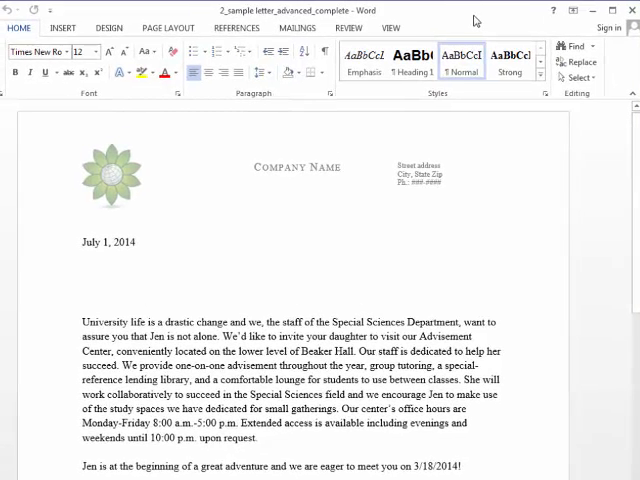
mouse_move(447, 297)
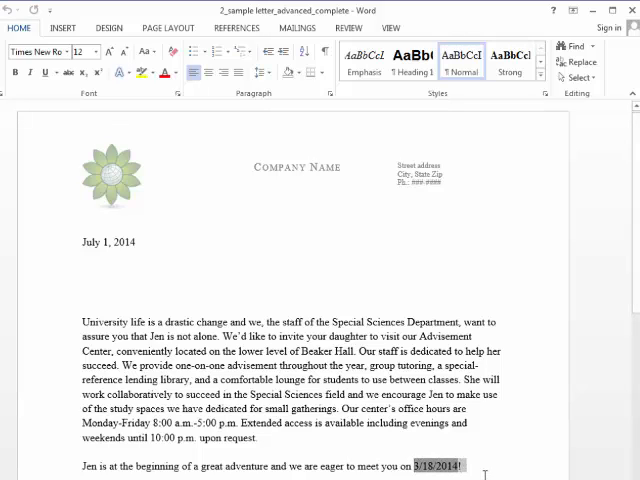
Step: Deselect the short date 3/18/2014 and head to File to reach Word's options
click(455, 467)
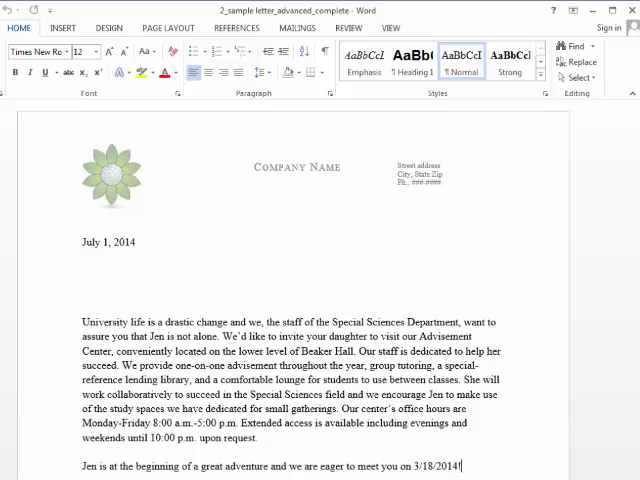
click(19, 27)
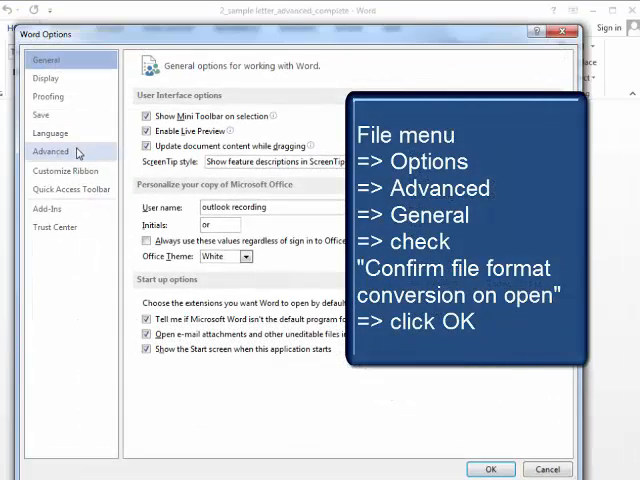
Step: In Advanced options, enable 'Confirm file format conversion on open' and apply with OK
click(50, 151)
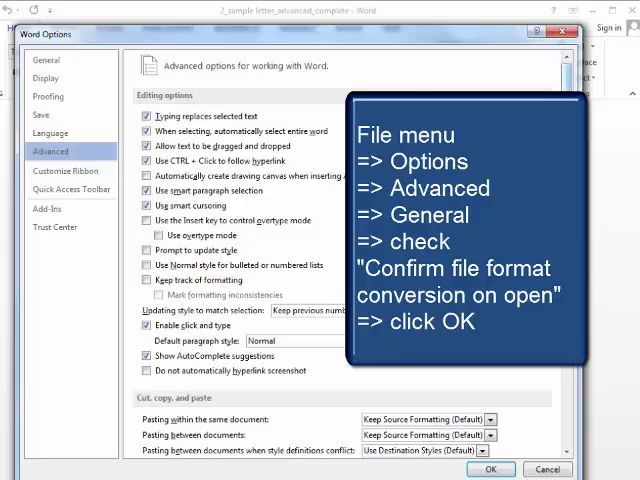
scroll(down, 3)
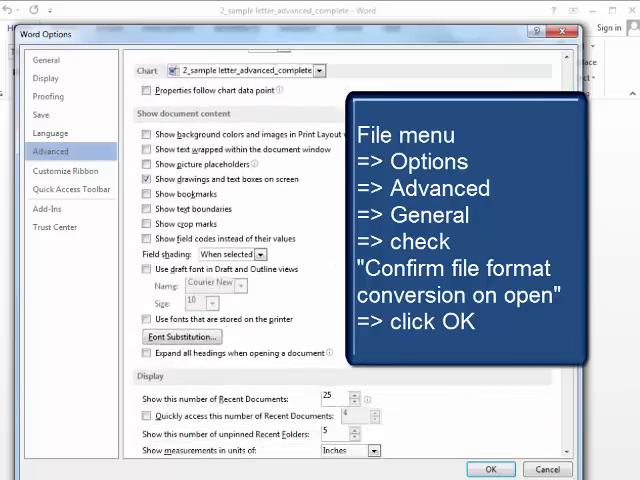
scroll(down, 3)
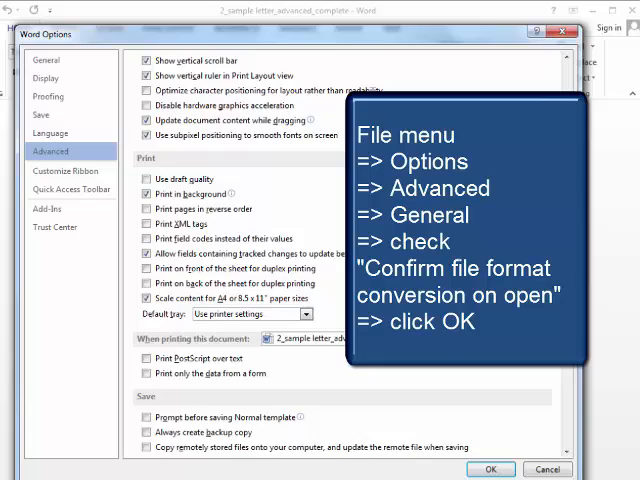
scroll(down, 3)
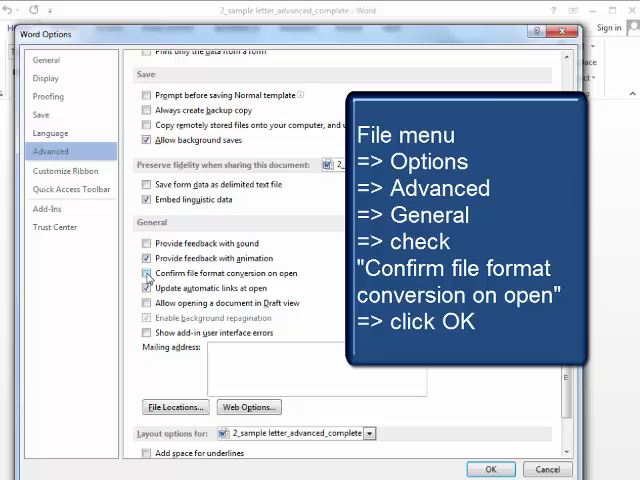
click(147, 273)
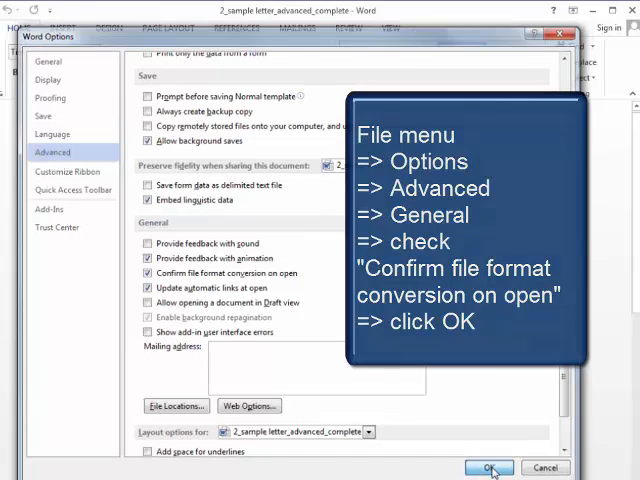
click(489, 468)
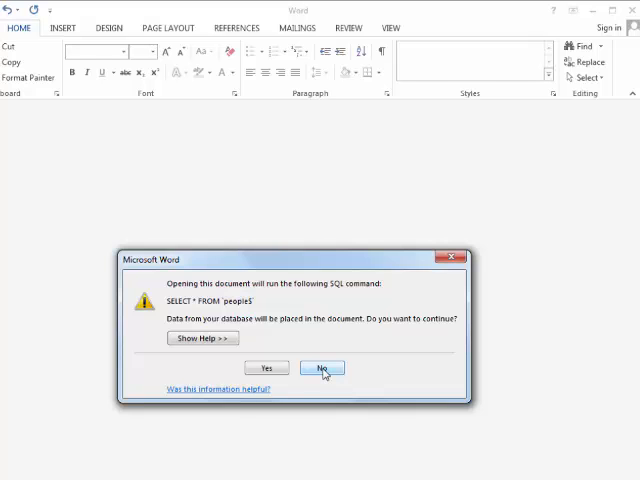
Step: Decline running the stored SQL command when the letter reopens
click(322, 368)
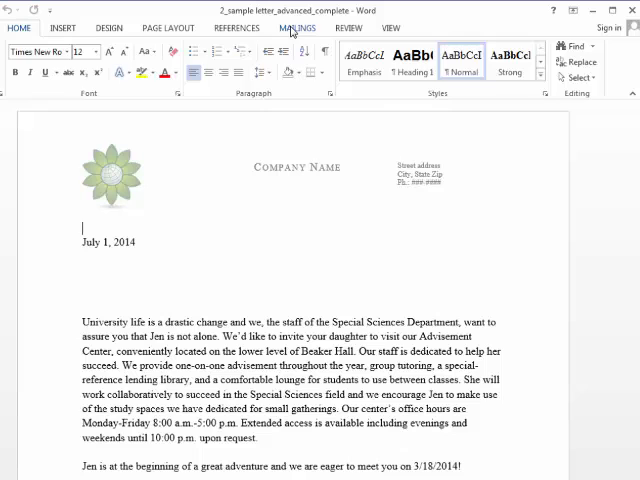
Step: Start a Letters mail merge and choose to use an existing recipient list
click(48, 58)
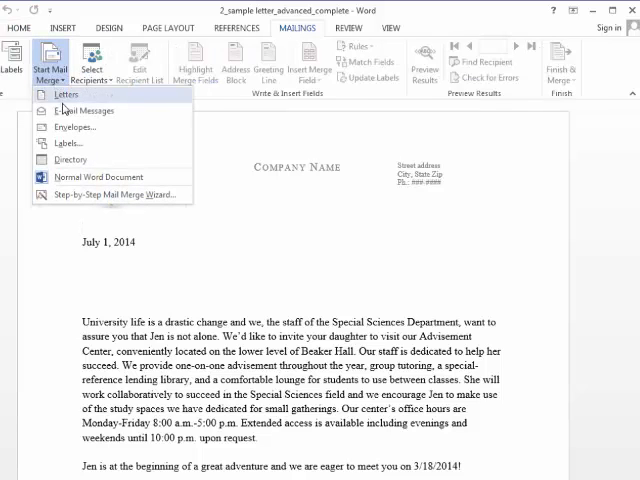
click(66, 95)
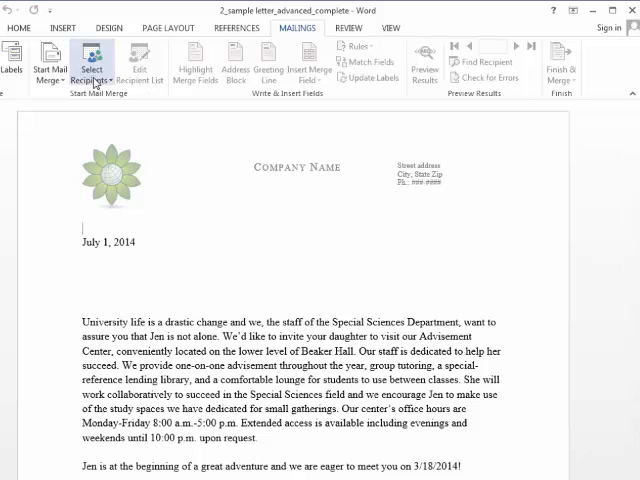
click(92, 62)
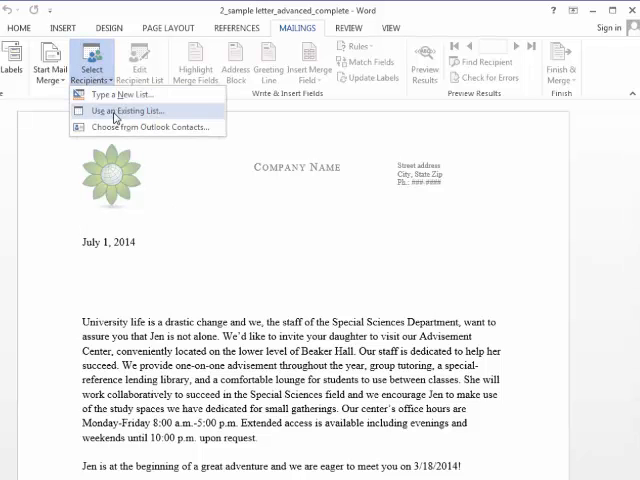
click(124, 111)
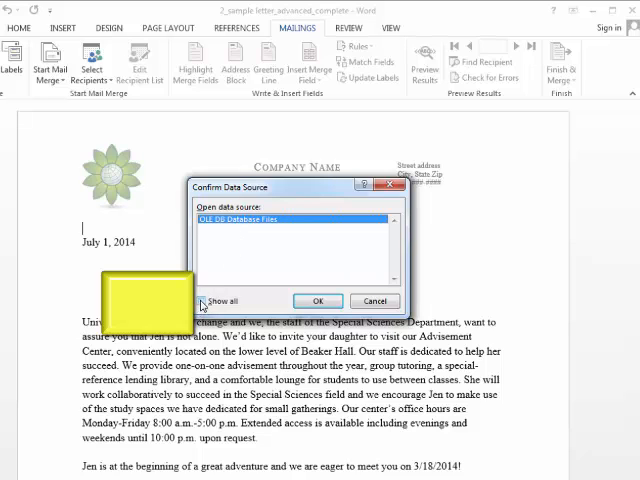
Step: Show all source types, pick MS Excel Worksheets via DDE, and take the Entire Spreadsheet
click(205, 301)
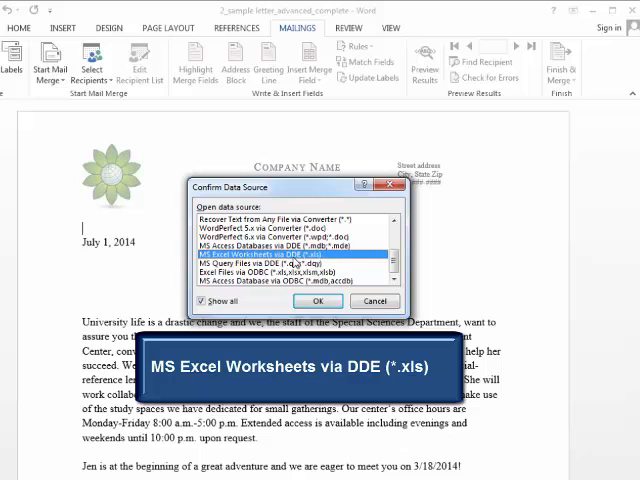
mouse_move(310, 280)
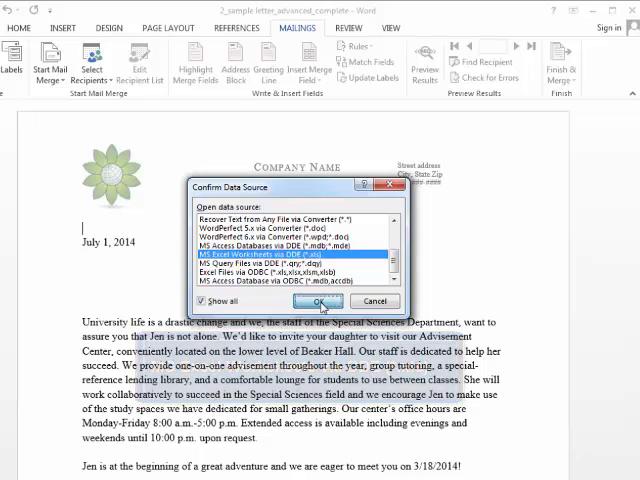
click(320, 302)
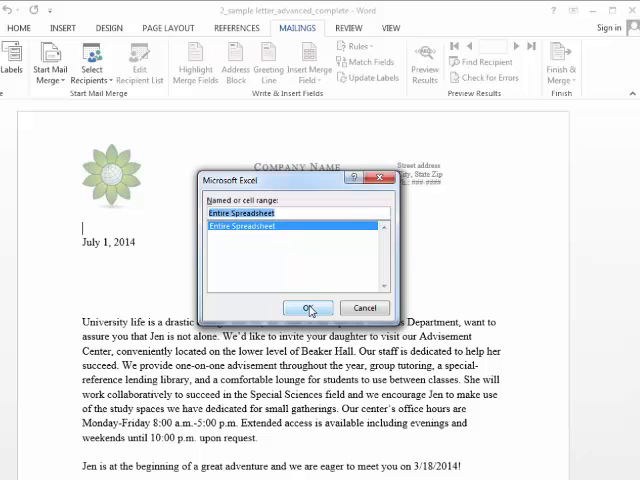
click(308, 307)
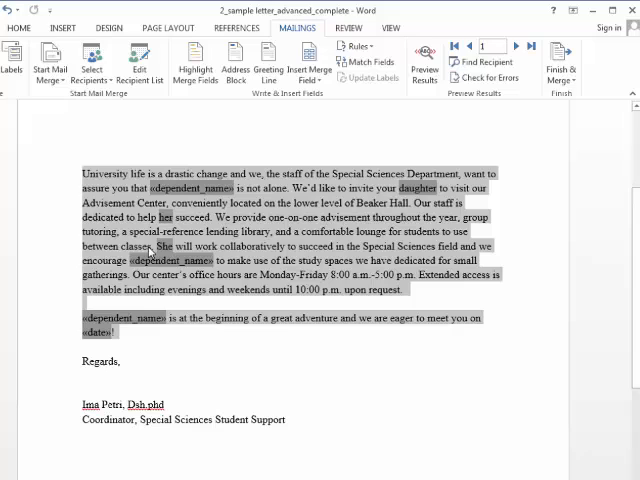
mouse_move(258, 322)
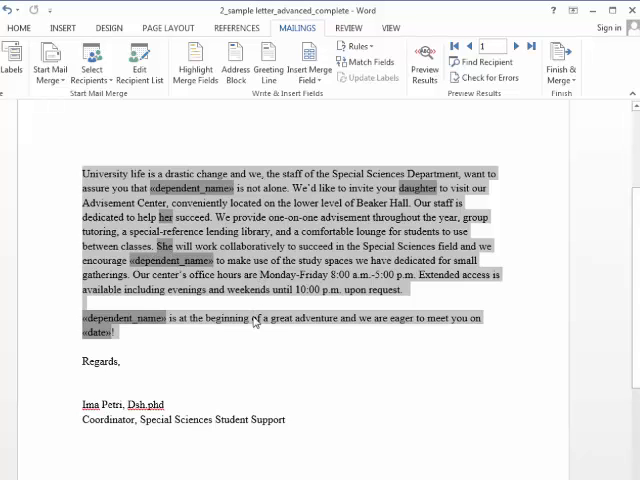
mouse_move(215, 339)
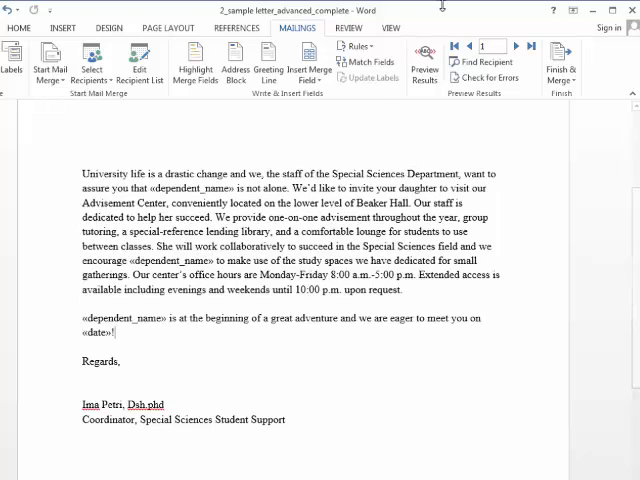
Step: Preview results to show the first recipient's name and Thursday, September 18, 2014
click(424, 62)
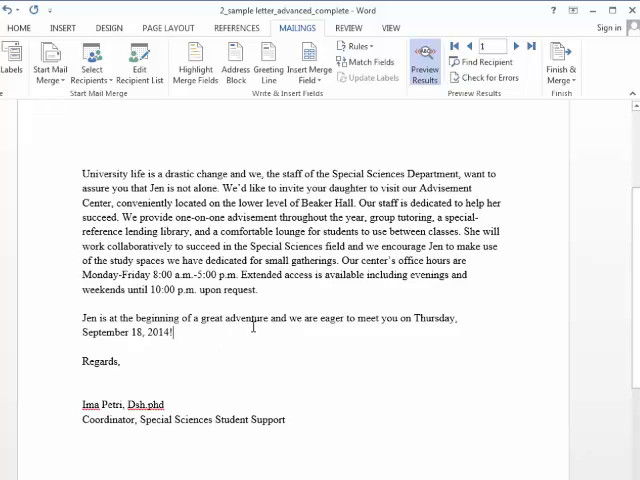
mouse_move(315, 340)
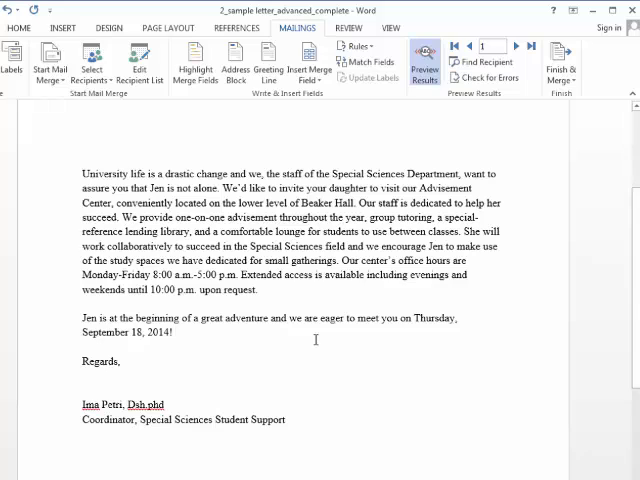
Step: Add "We've awarded you " followed by the scholarship merge field, showing $500.00
text(We've a)
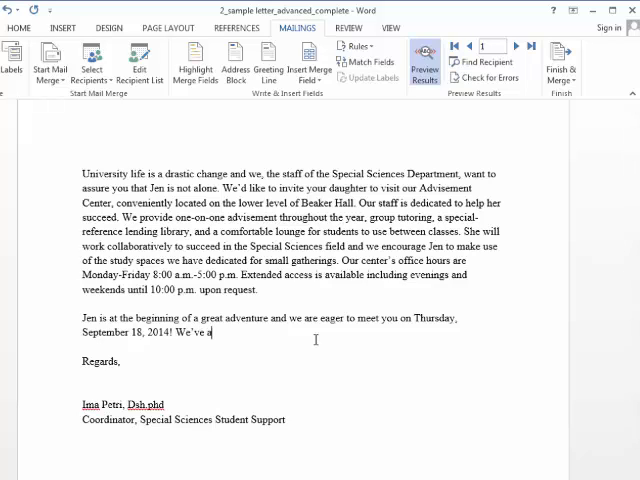
text(warded you)
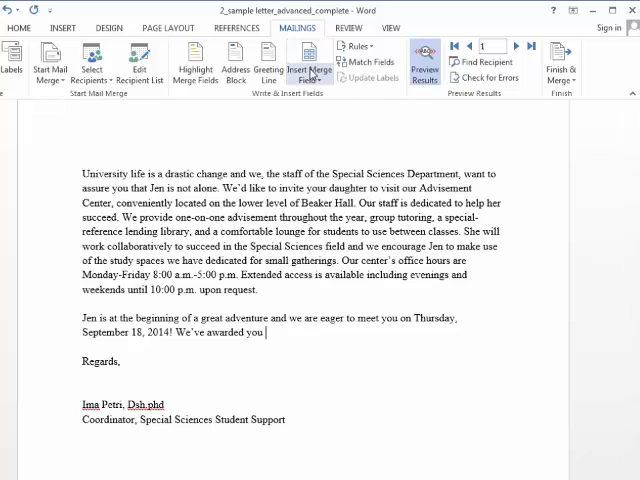
click(310, 60)
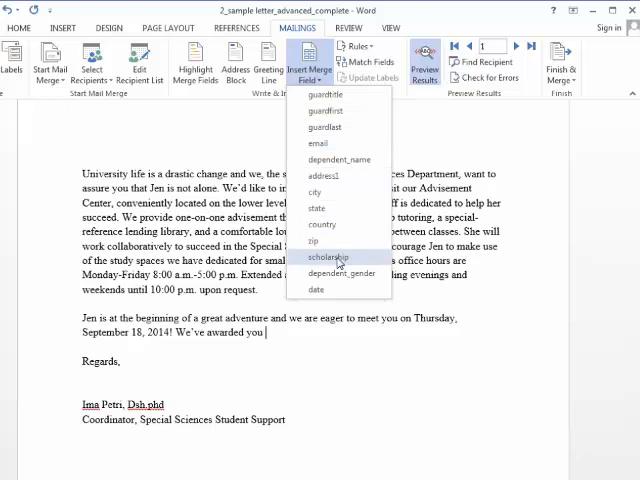
click(327, 257)
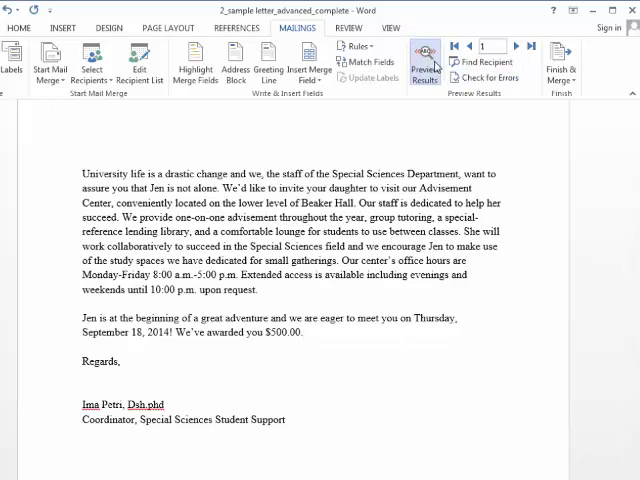
mouse_move(424, 60)
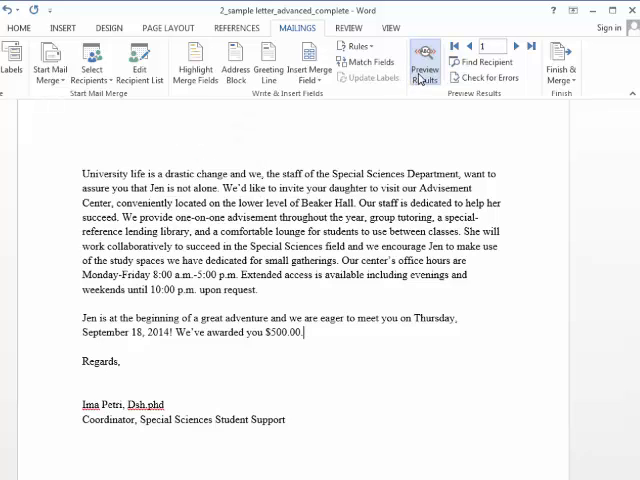
mouse_move(423, 62)
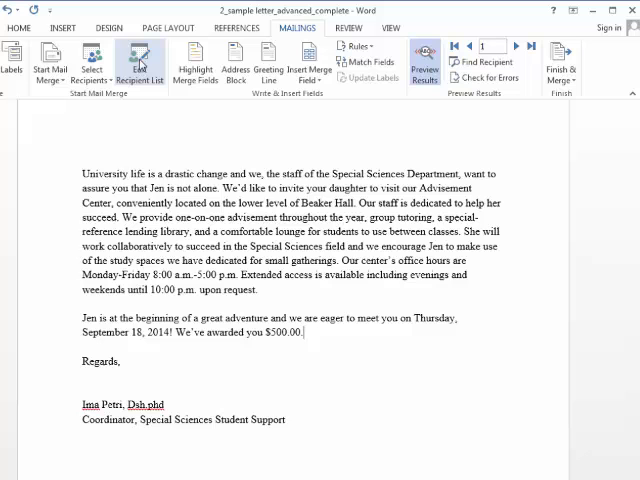
mouse_move(139, 62)
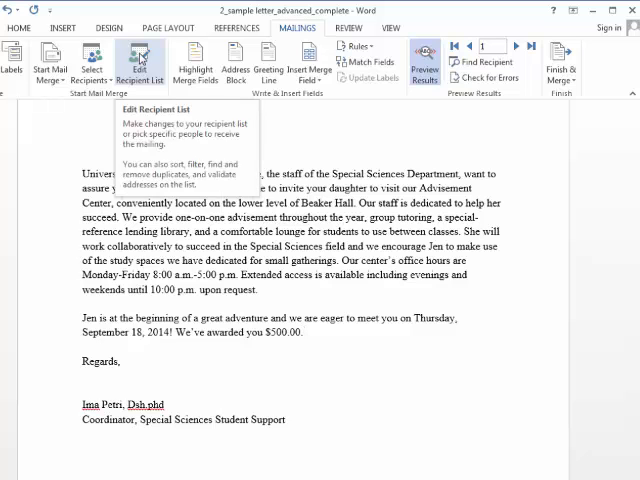
Step: Filter the recipient list's country column to US and confirm
click(142, 60)
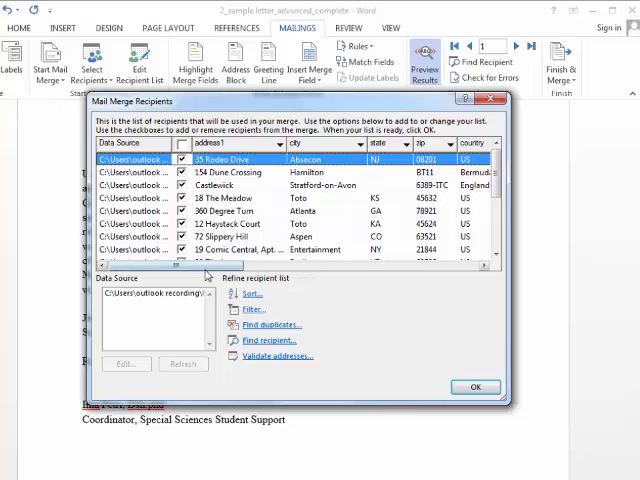
scroll(right, 3)
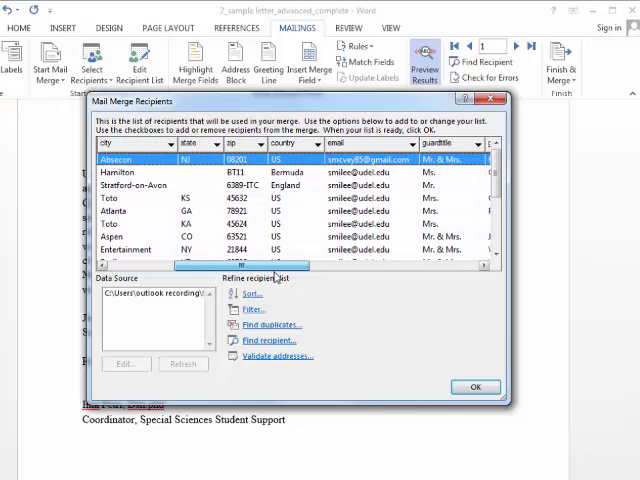
click(314, 143)
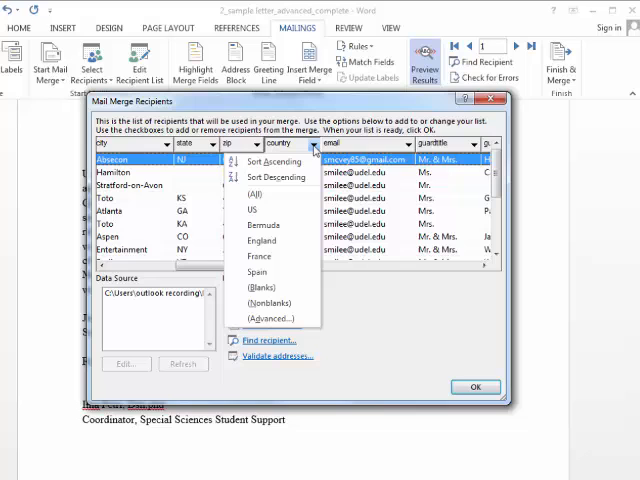
click(251, 210)
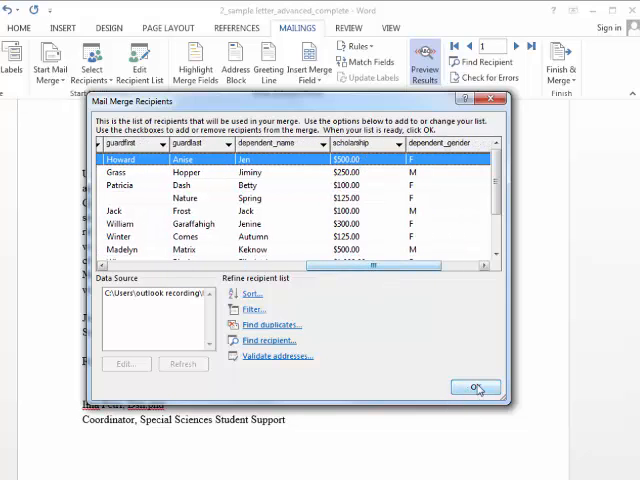
click(476, 388)
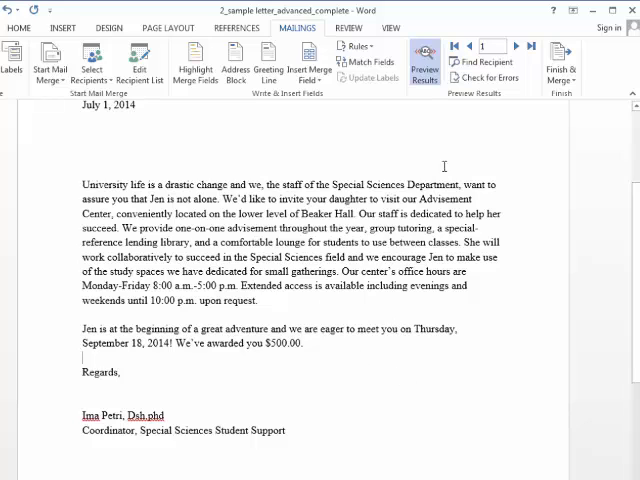
mouse_move(560, 58)
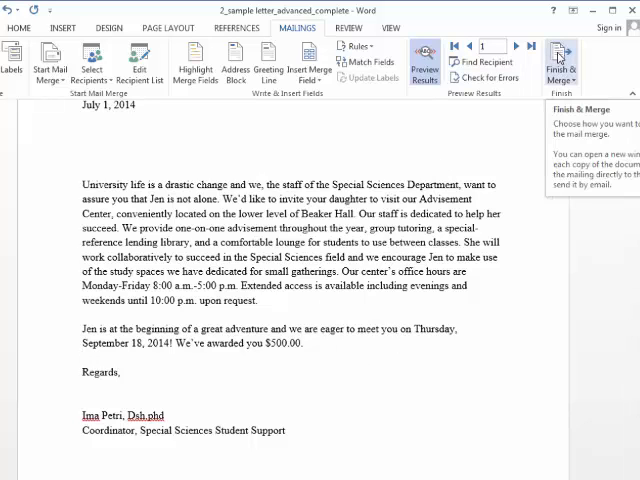
Step: Finish & Merge into individual documents, creating Letters1 with the first letter to Jen
click(561, 60)
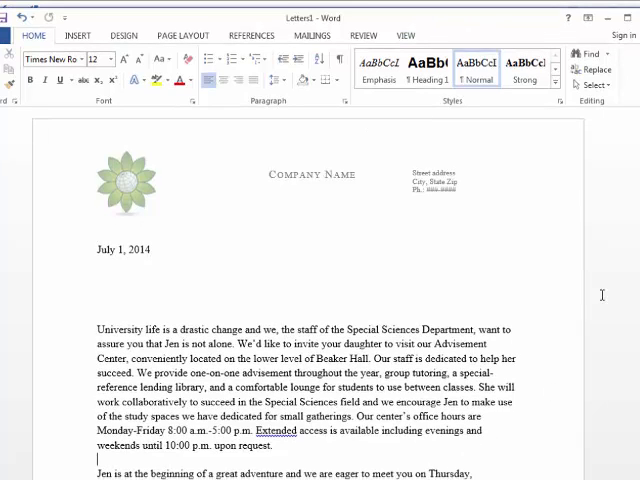
scroll(down, 3)
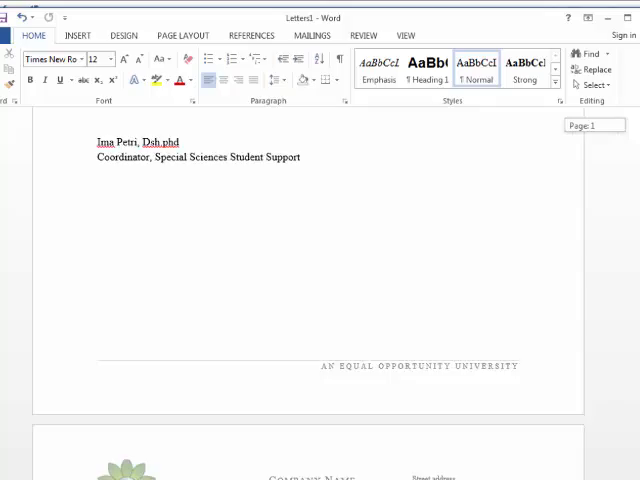